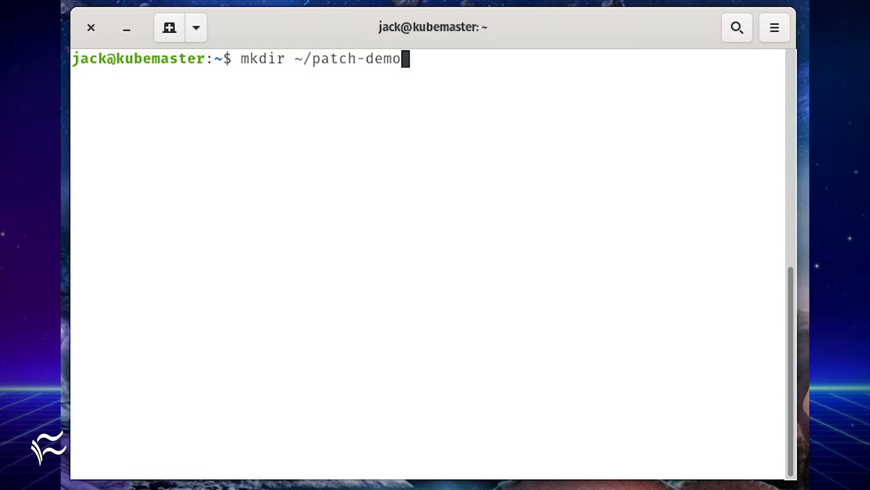
Step: Move into the new ~/patch-demo directory
{"action": "type", "text": "cd ~/patch-demo"}
{"action": "type", "text": "nano deployment-patch.yaml"}
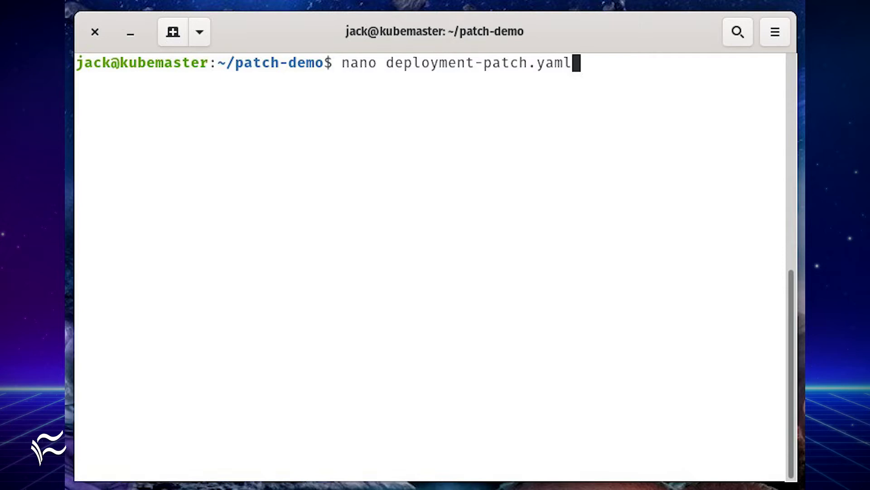
Step: Edit deployment-patch.yaml in nano as a two-replica nginx Deployment named patch-demo, save and exit
{"action": "key", "text": "Enter"}
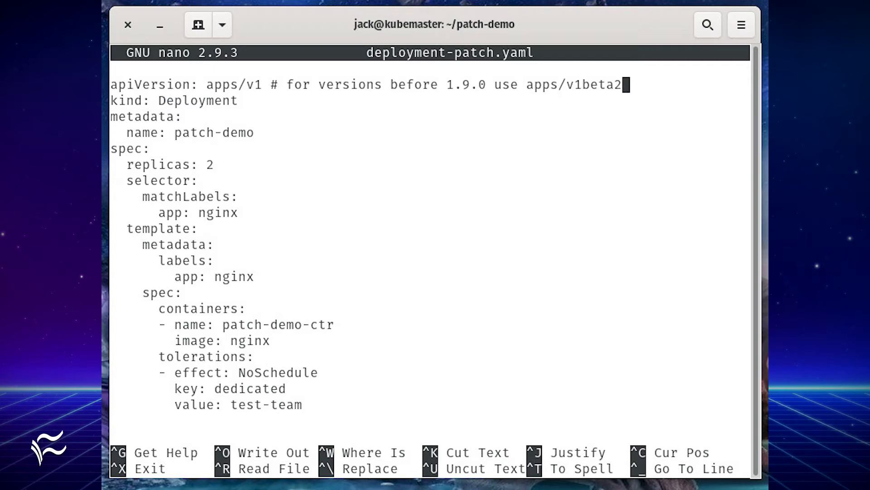
{"action": "key", "text": "ctrl+x"}
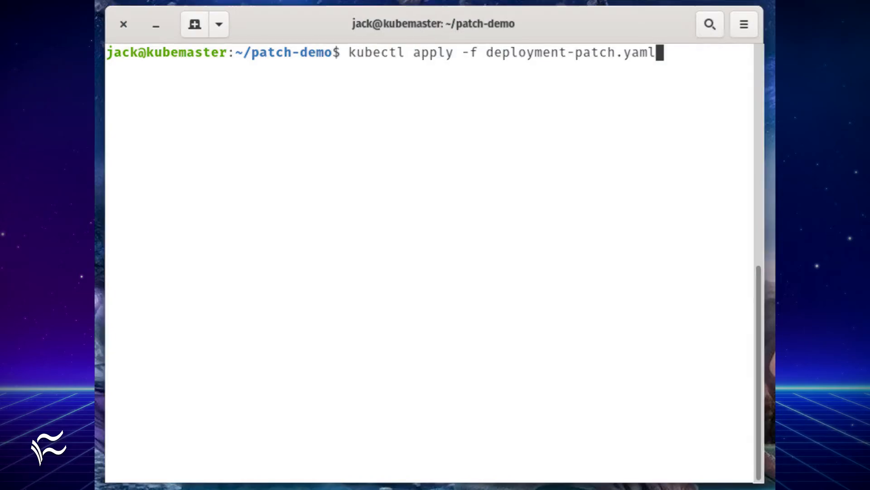
Step: List the running patch-demo pods, then bring up patch-file.yaml in nano
{"action": "type", "text": "kubectl get pods"}
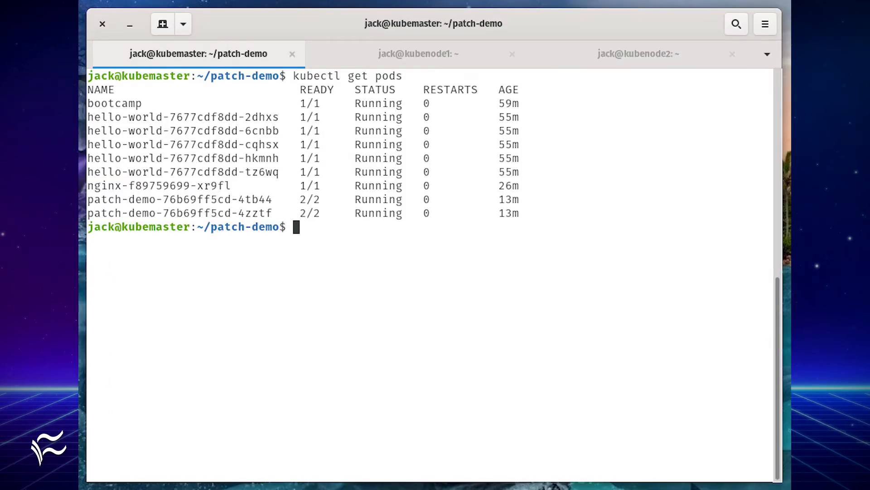
{"action": "type", "text": "nano patch-file.yaml"}
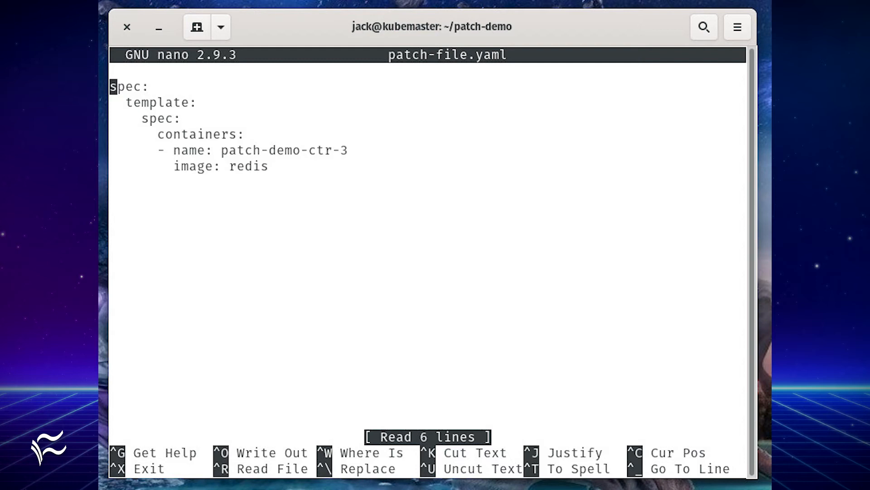
Step: Leave patch-file.yaml (redis container patch-demo-ctr-3) and return to the shell for patching
{"action": "key", "text": "ctrl+x"}
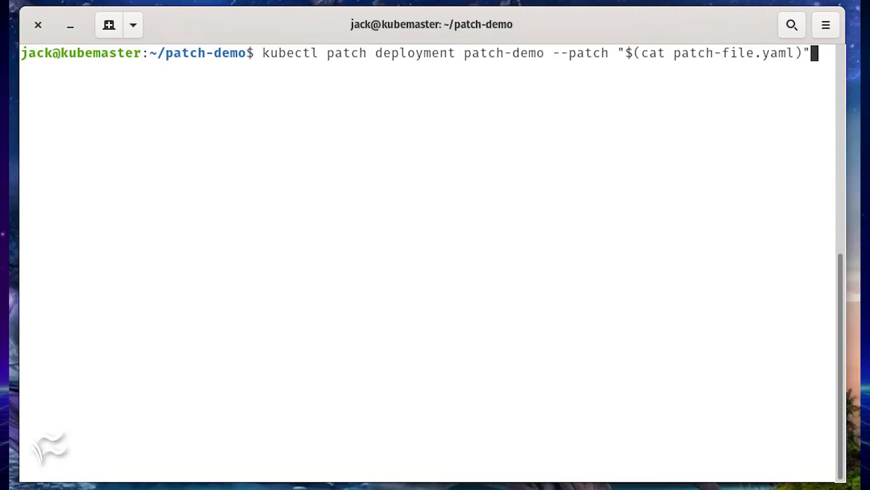